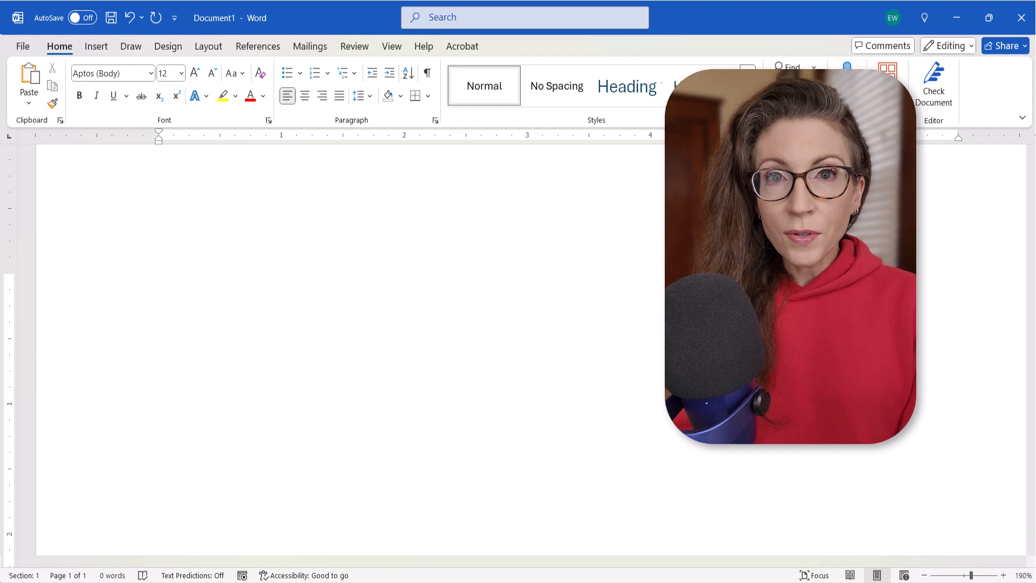
Open Set Default Paste from the Home tab's Paste dropdown, reaching Word's Advanced options.
type("Individual Default Paste Settings:")
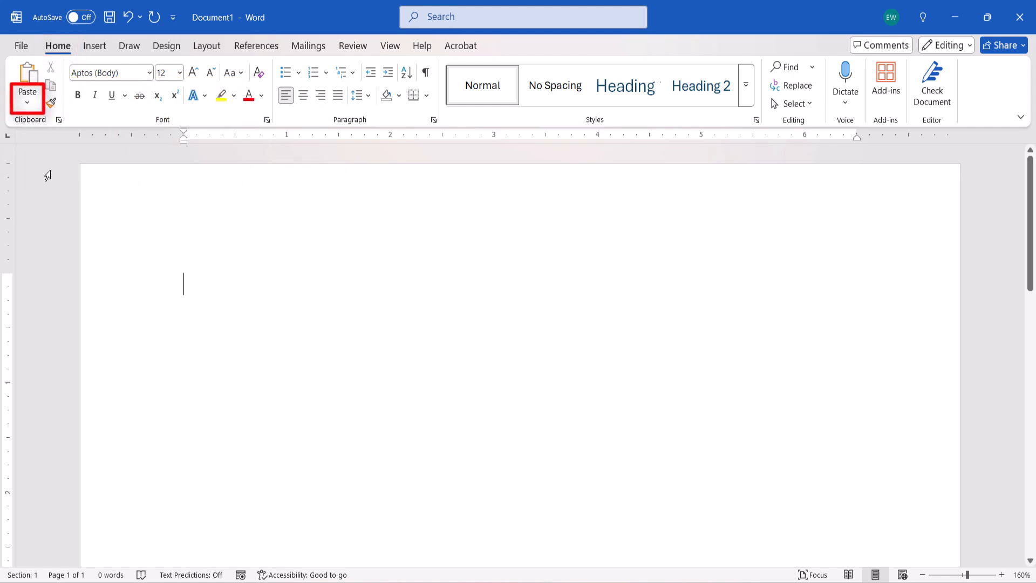
left_click(26, 96)
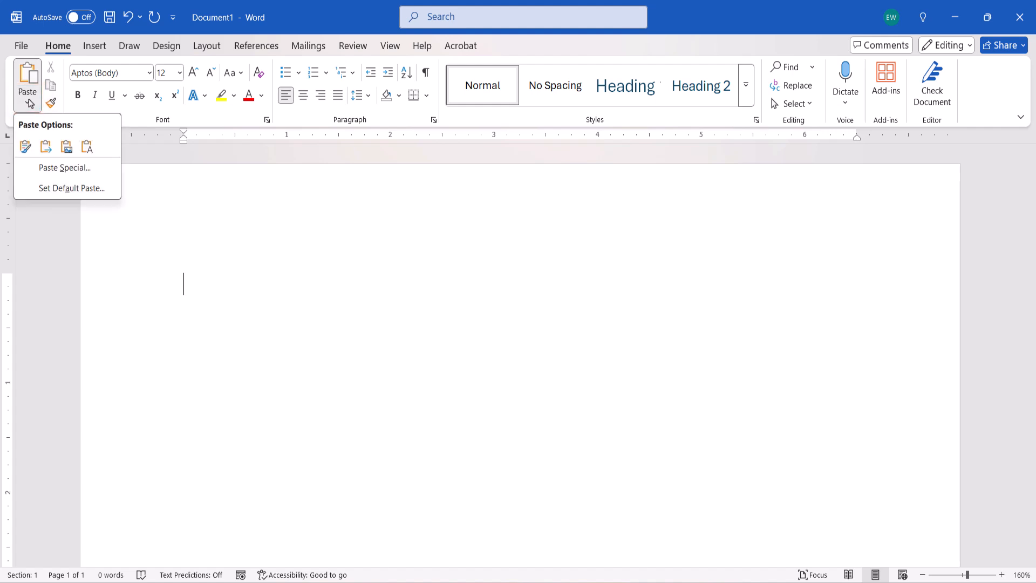
mouse_move(71, 188)
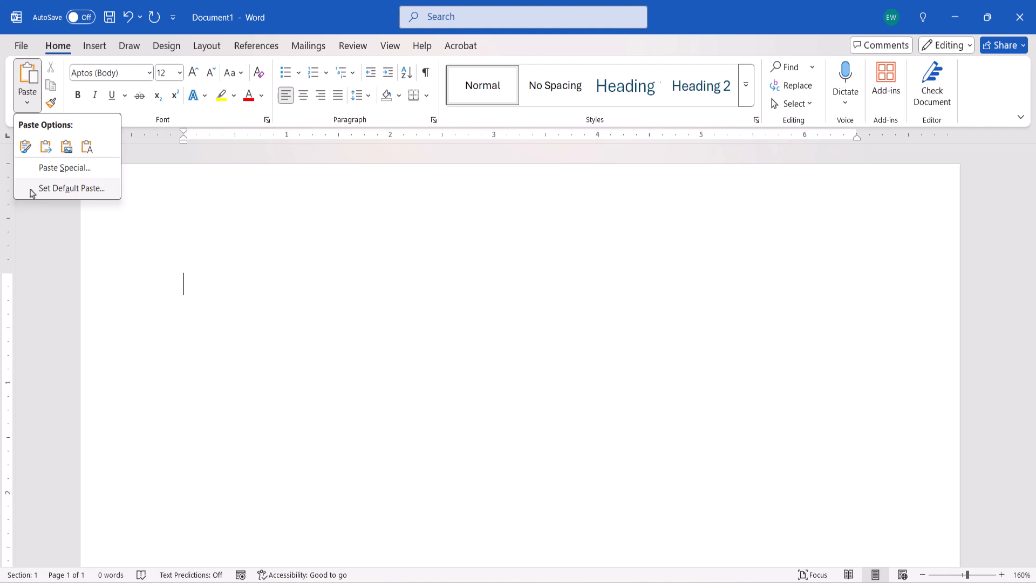
left_click(71, 188)
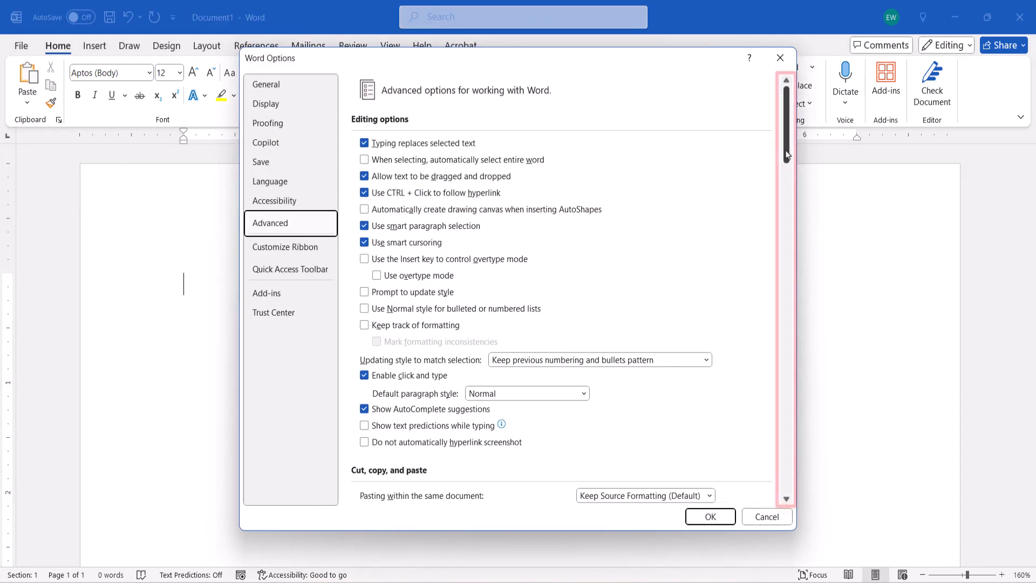
Scroll the Advanced options to bring the Cut, copy, and paste section fully into view.
scroll("down", 3)
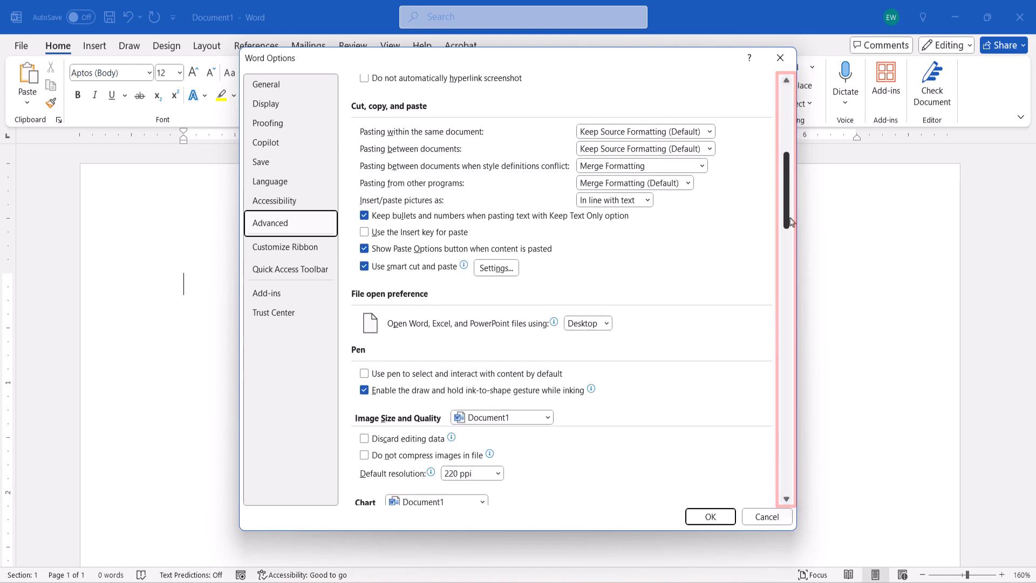
scroll("up", 3)
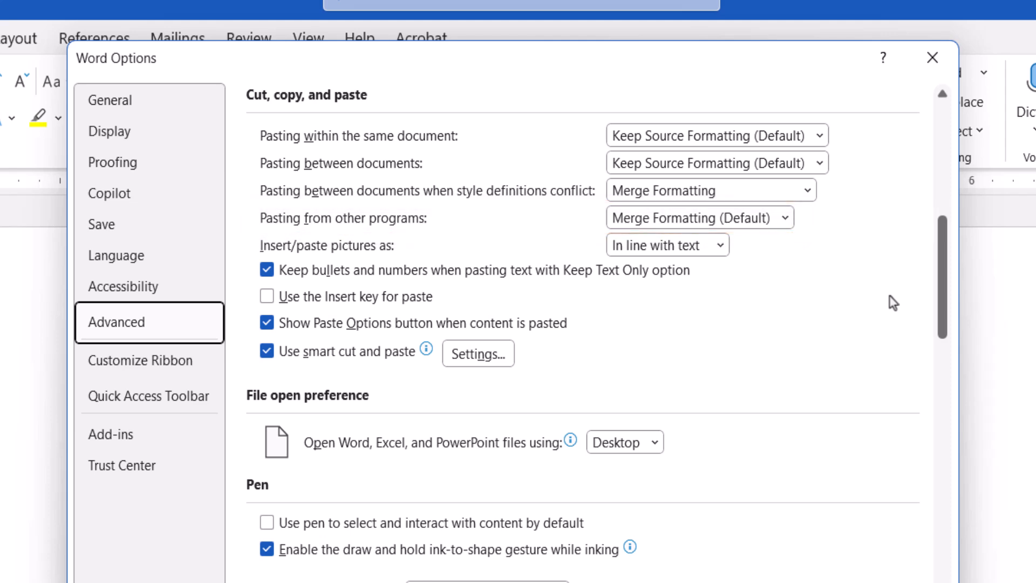
left_click(821, 136)
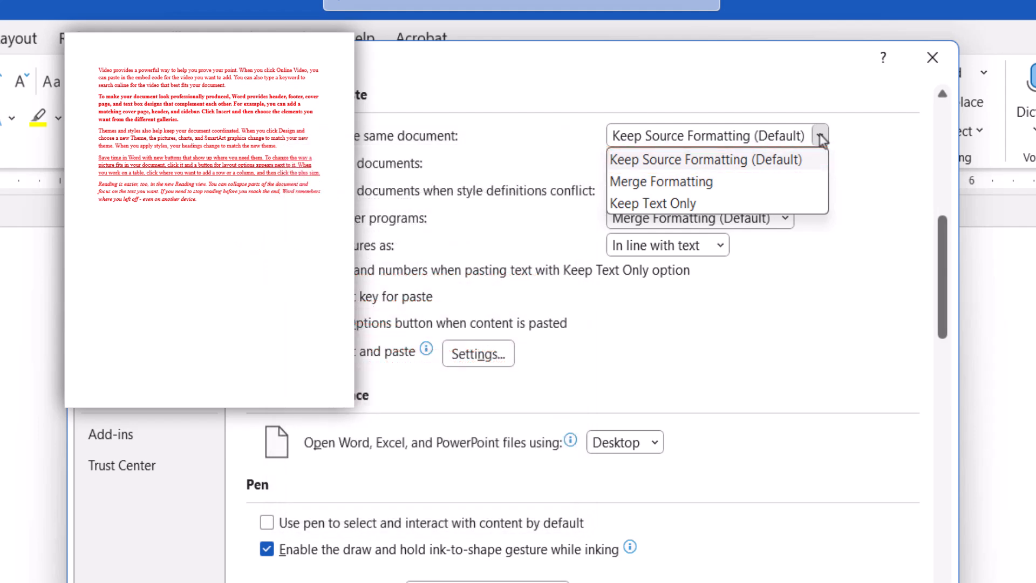
mouse_move(660, 181)
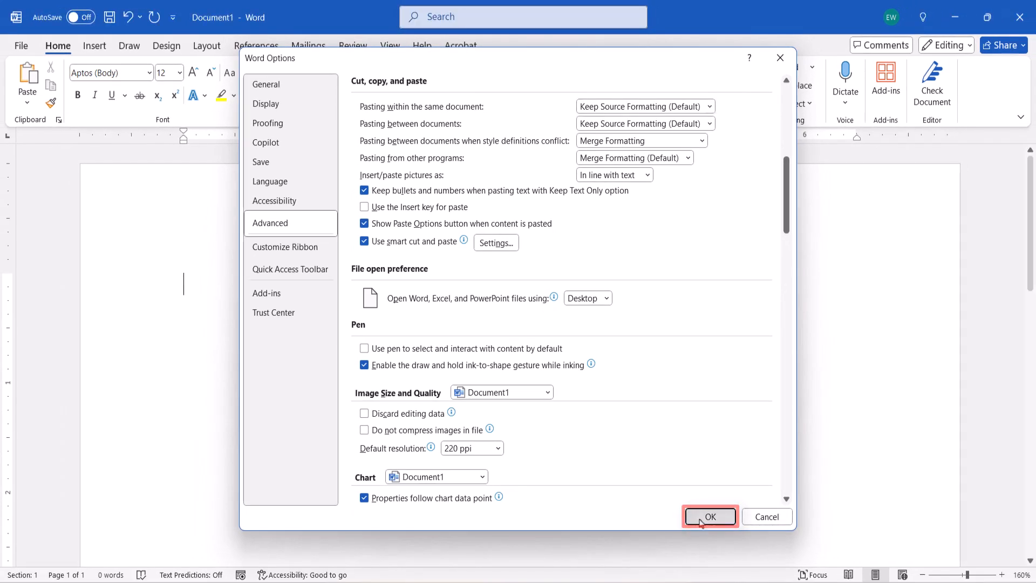
Confirm Word Options with OK, keeping the paste defaults unchanged.
left_click(709, 516)
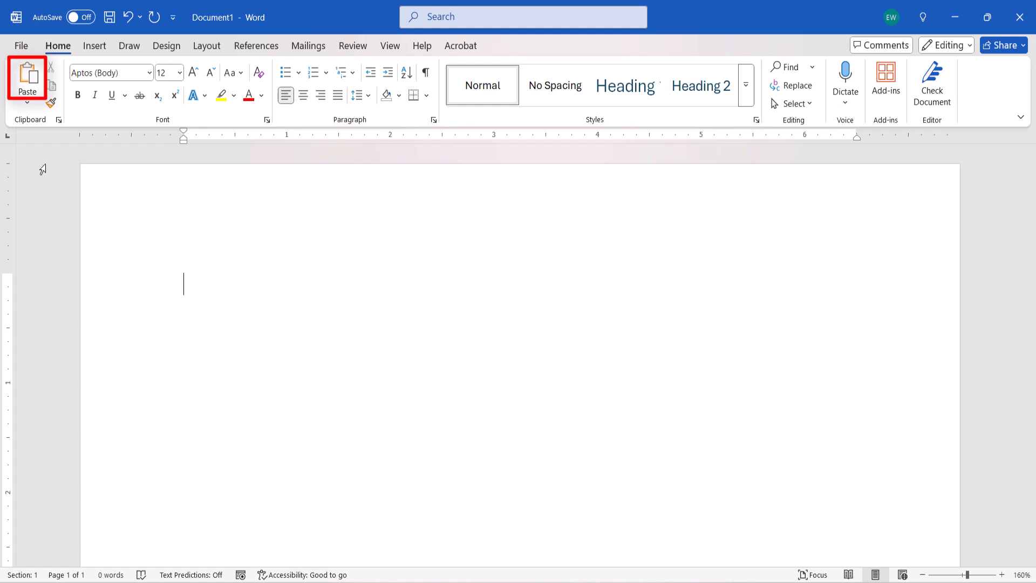
Try Ctrl+V on the blank page, then show the four Paste Options in the Paste dropdown and right-click menu.
key("ctrl+v")
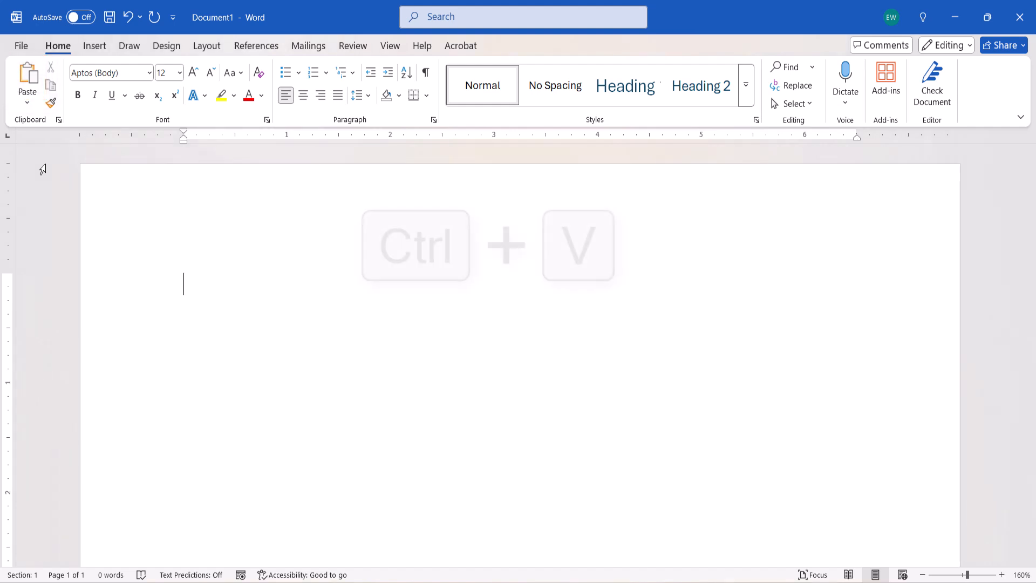
key("ctrl+v")
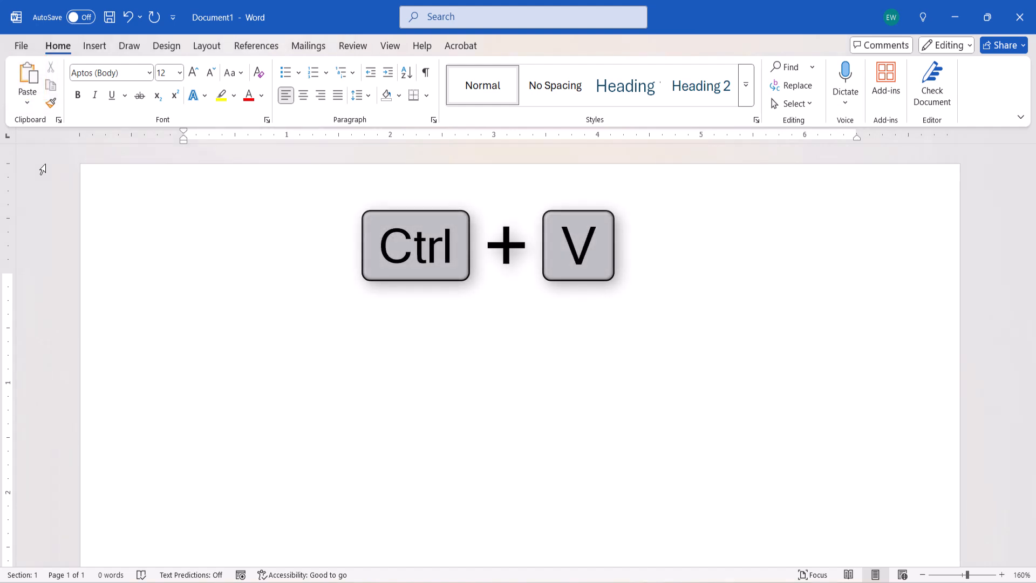
key("ctrl+v")
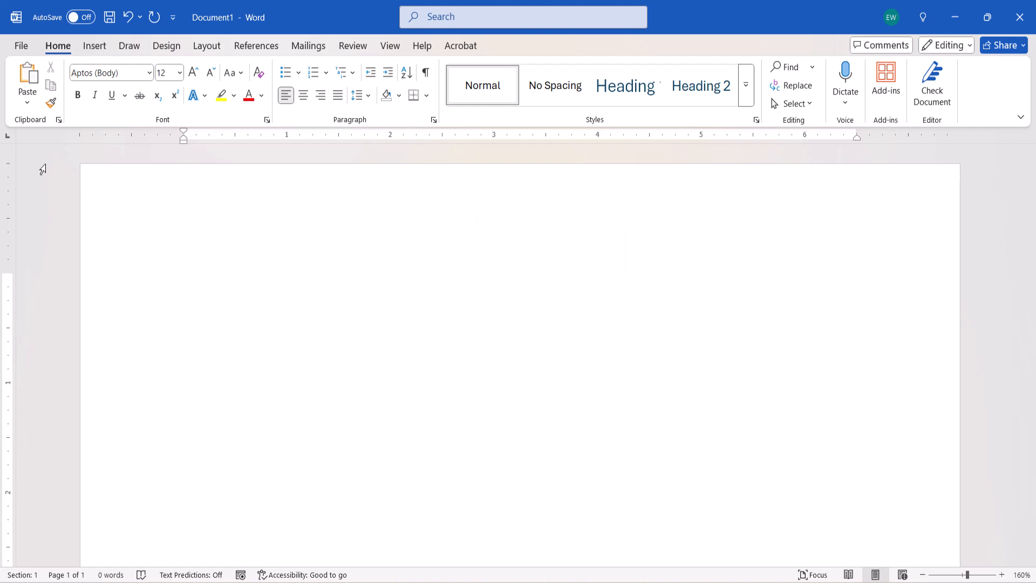
left_click(184, 285)
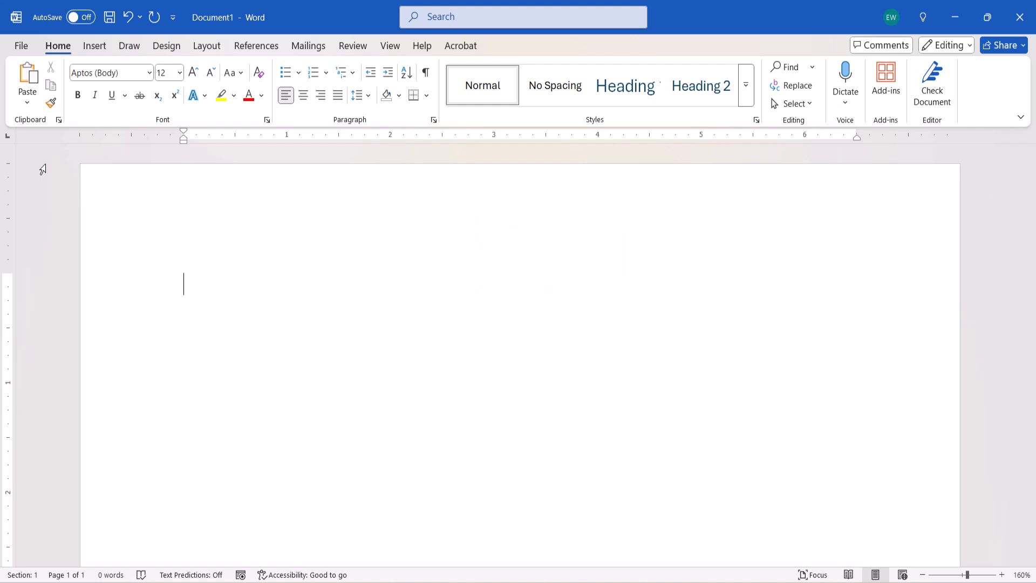
mouse_move(27, 106)
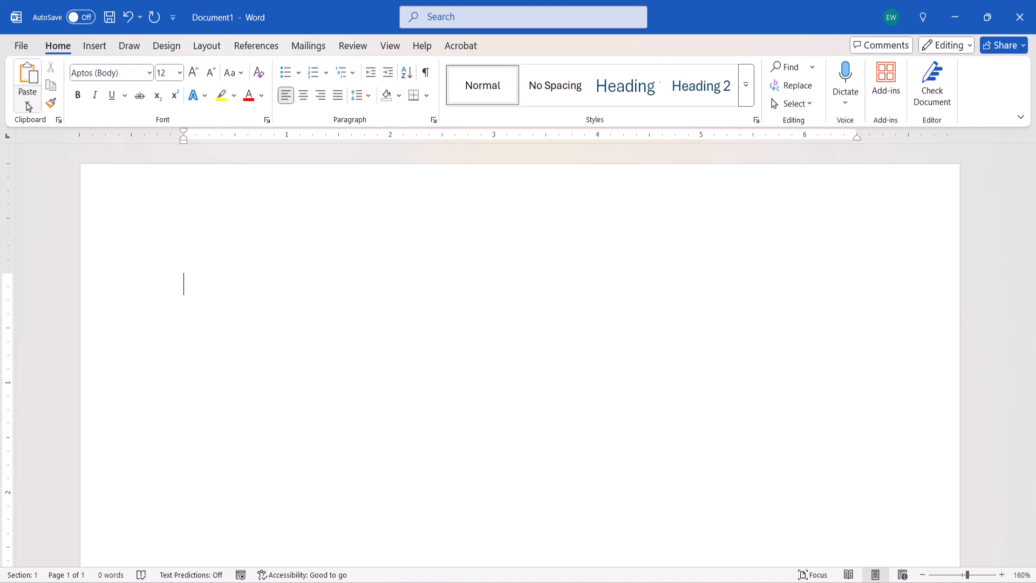
left_click(27, 86)
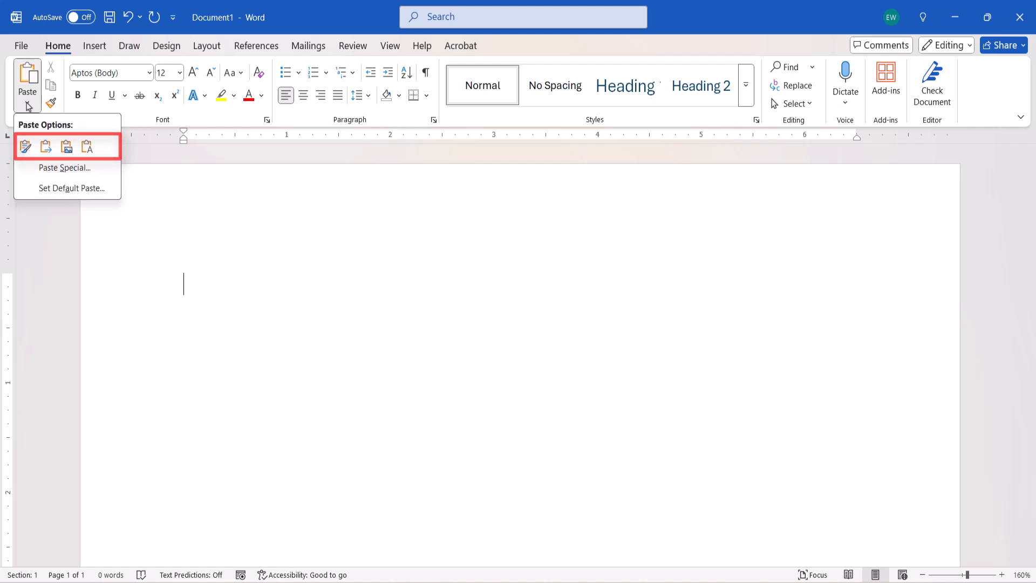
right_click(193, 282)
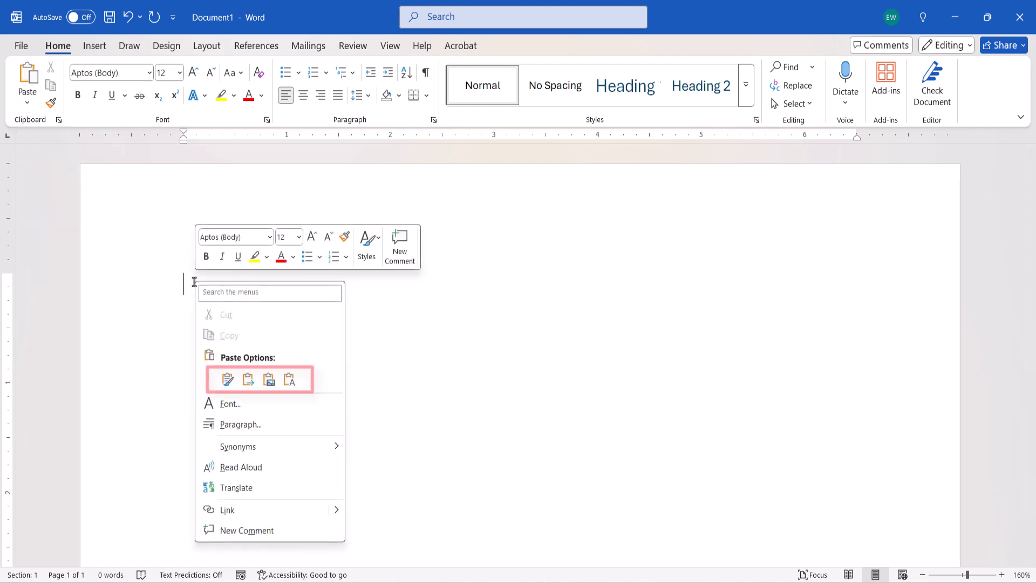